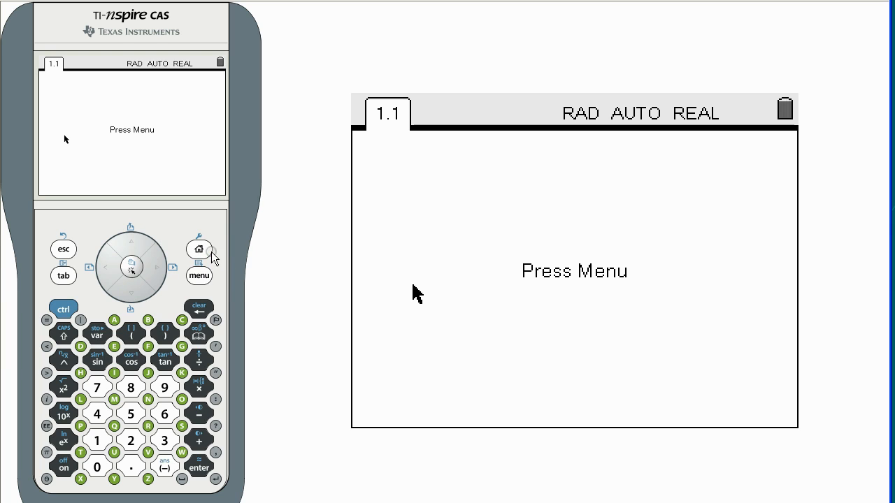
Step: Insert a Lists & Spreadsheet page into the blank document
left_click(198, 250)
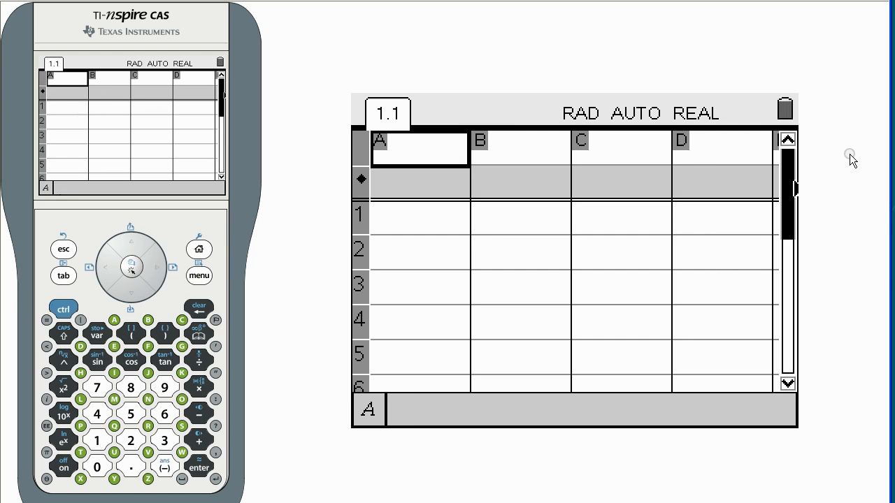
Step: Name column A die1 and fill it with =randint(1,6,300) die rolls
type("die 1")
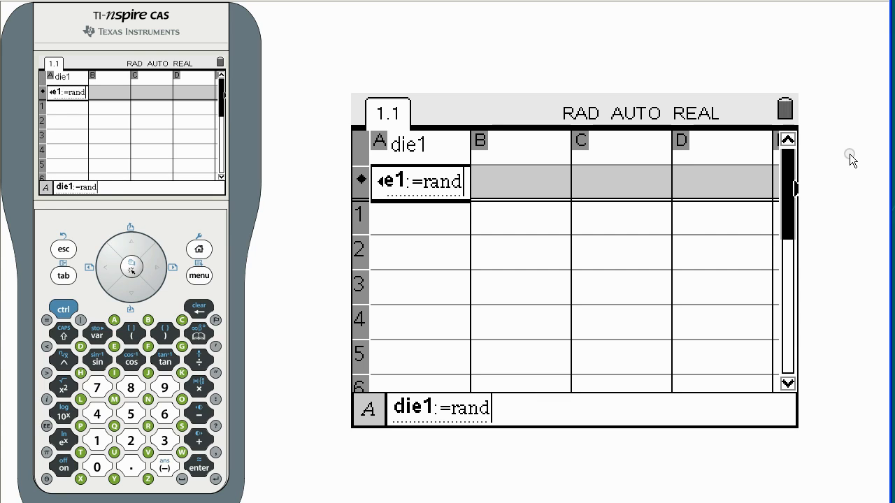
type("int")
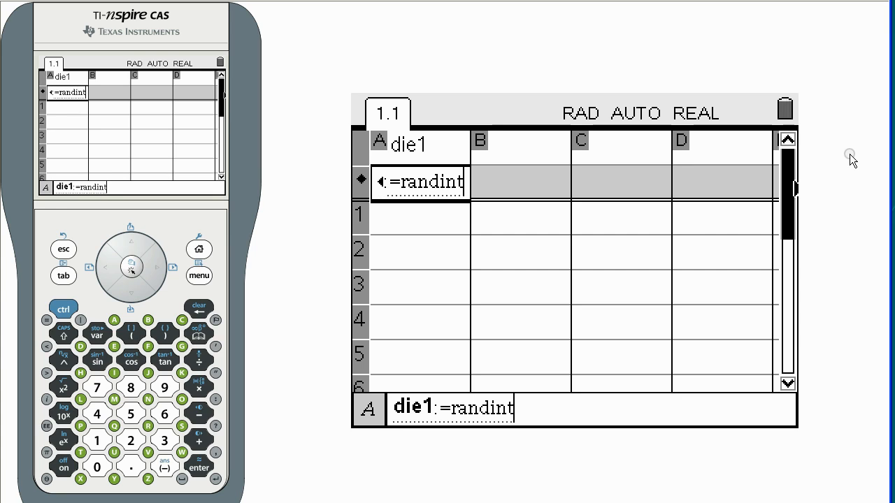
type("1,)")
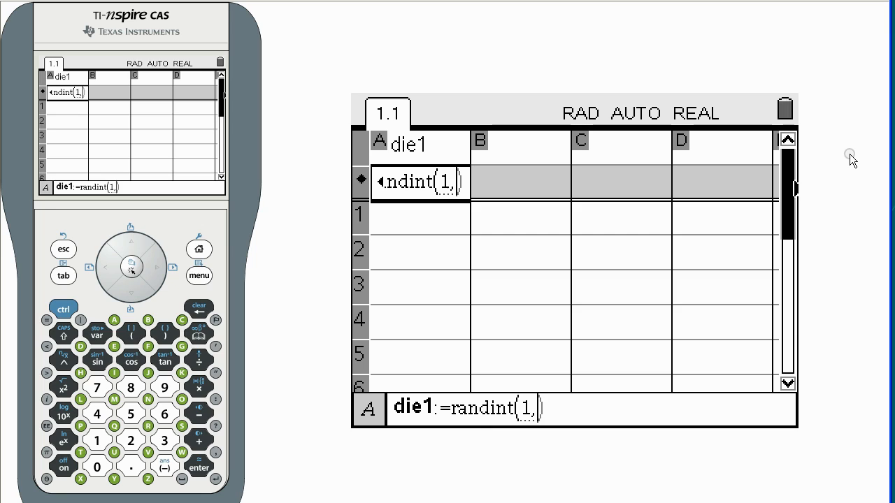
type("6,3")
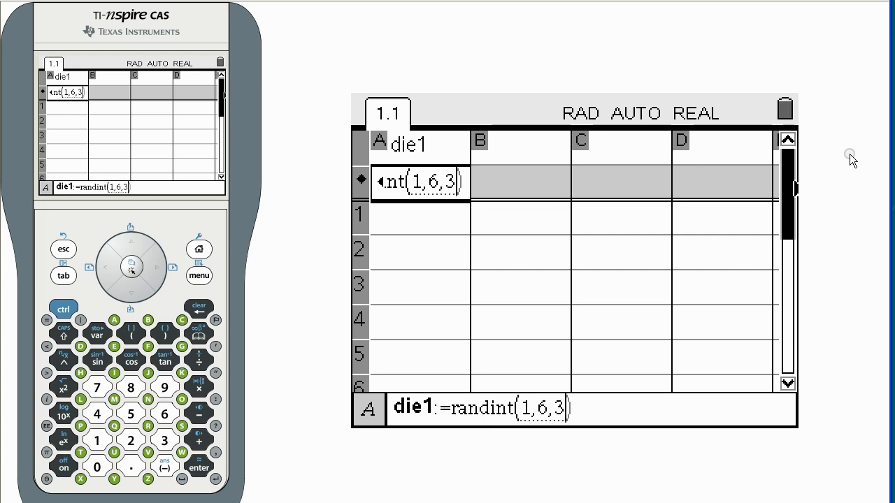
type("00")
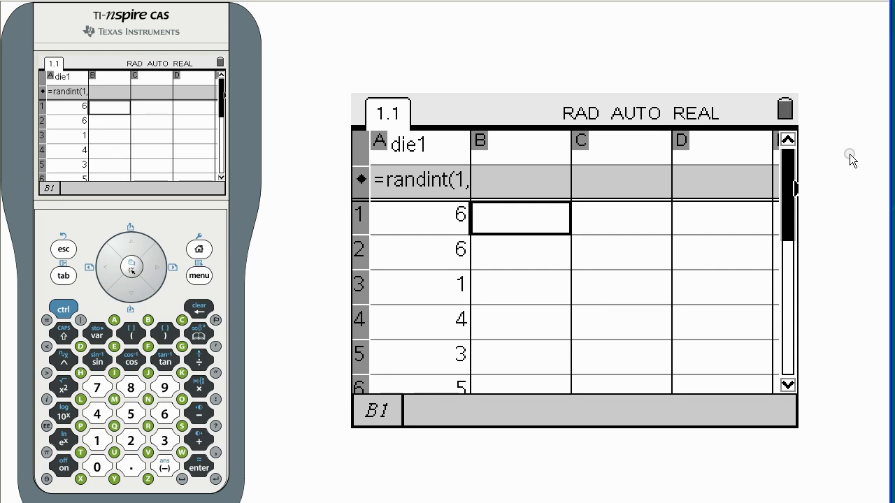
Step: Name column B die2 and fill it with =randint(1,6,300) die rolls
type("d")
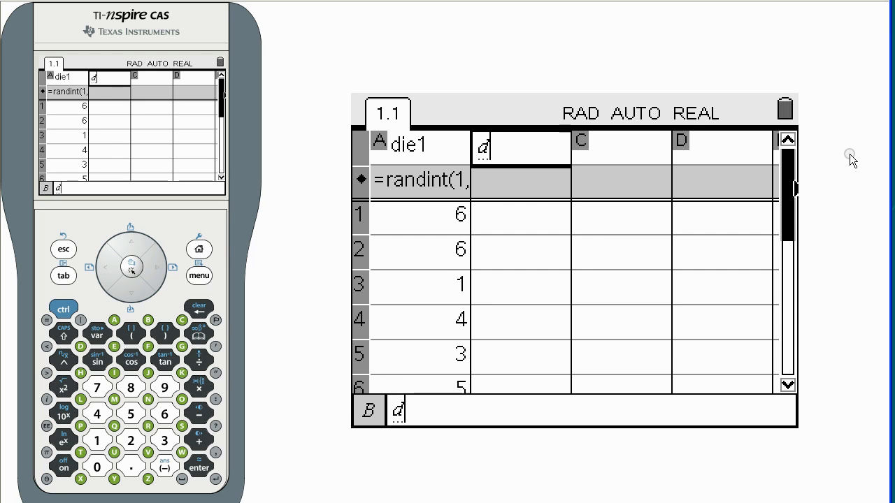
type("die2")
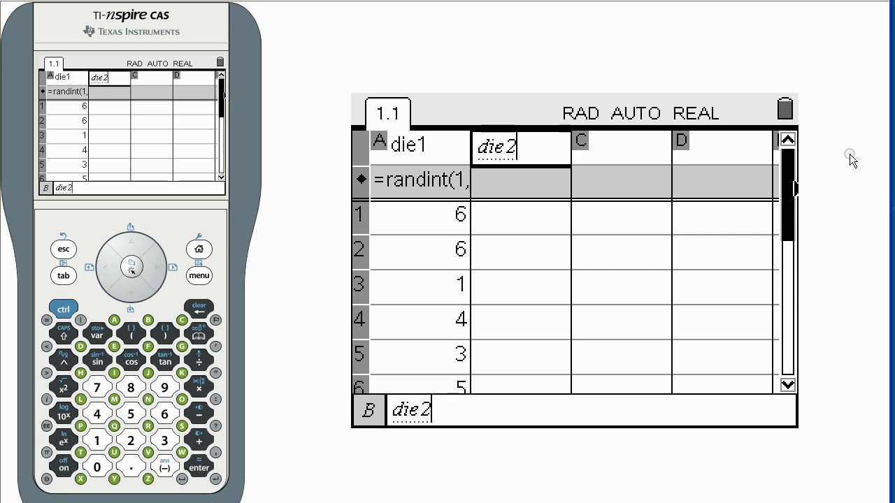
type("ra")
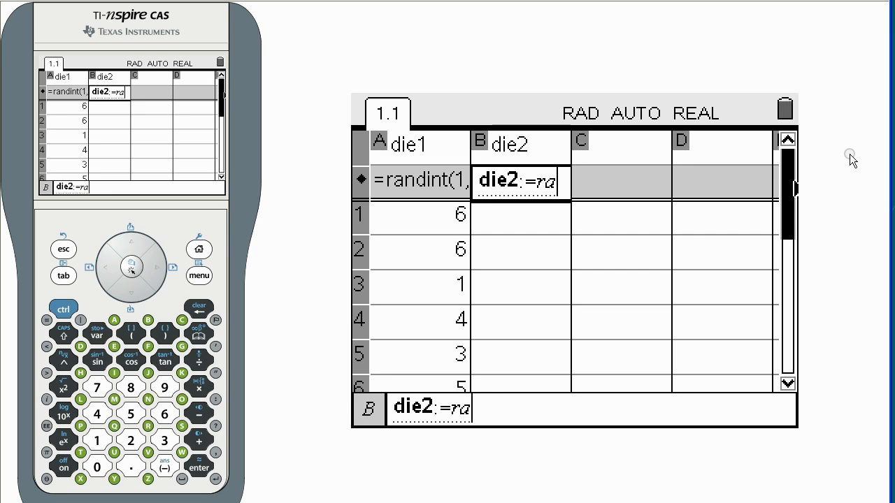
type("randint()")
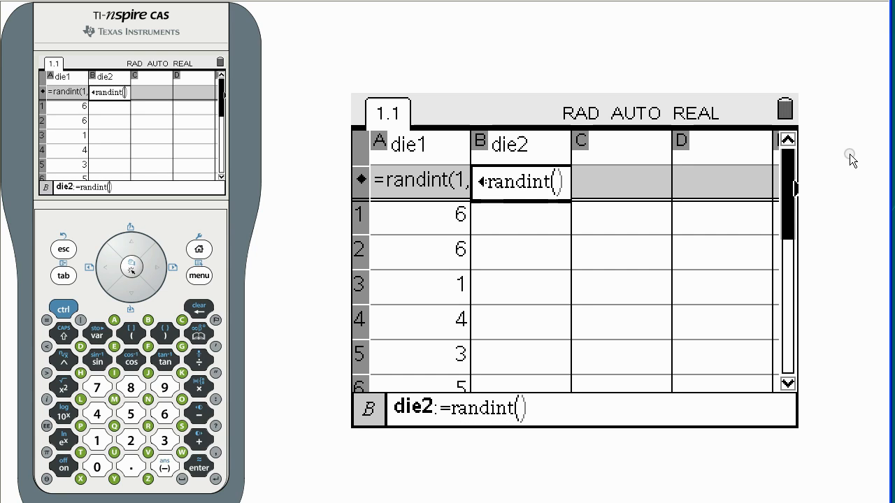
type("1,6,")
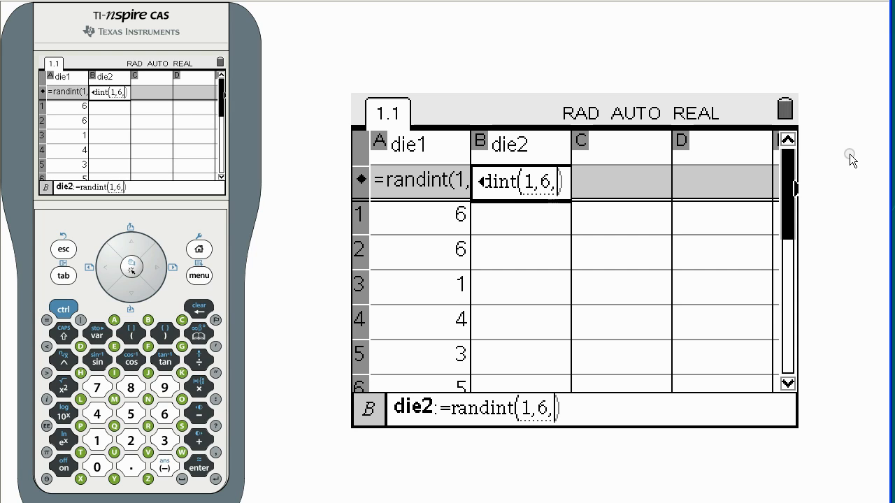
type("300")
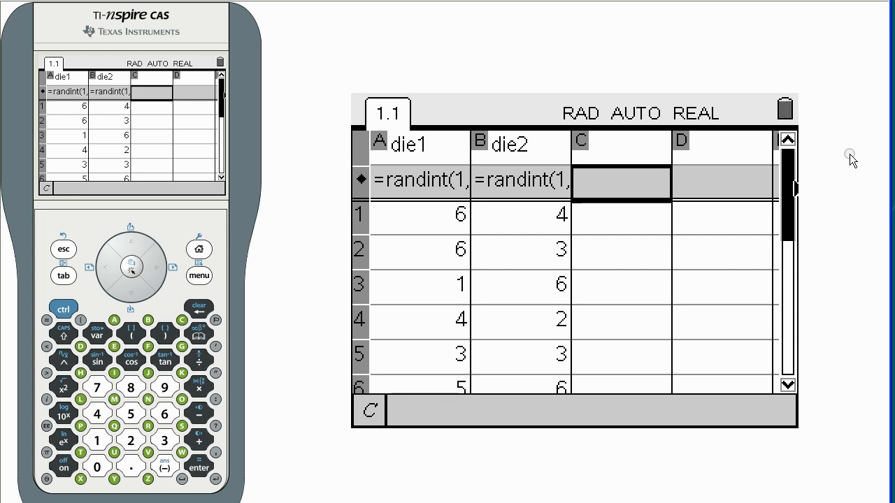
Step: Name column C sumdie and enter the formula =die1+die2
type("sum")
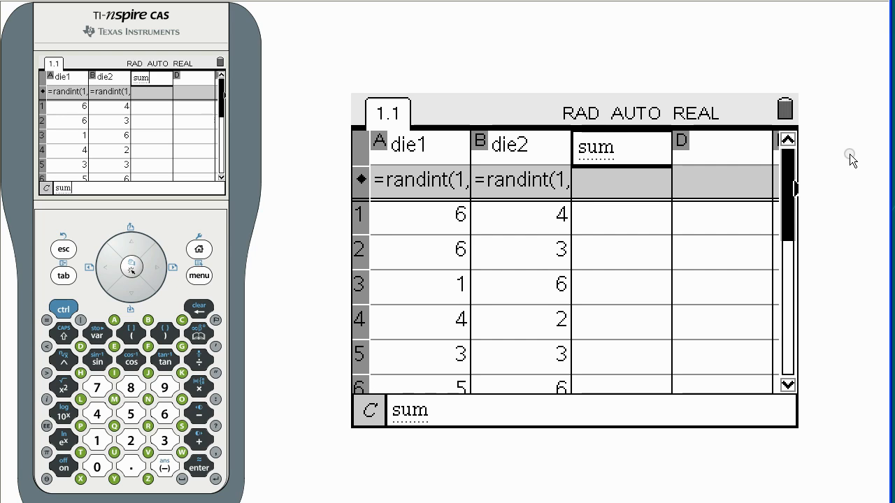
type("die:=")
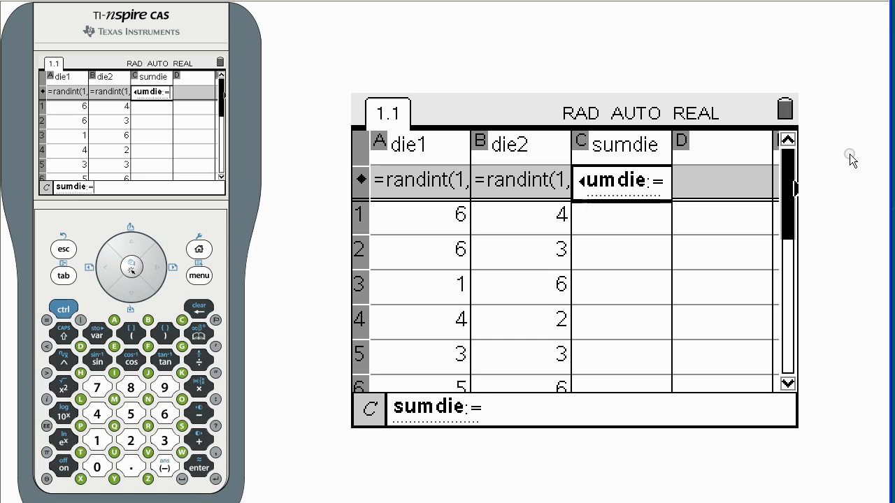
type("die1+")
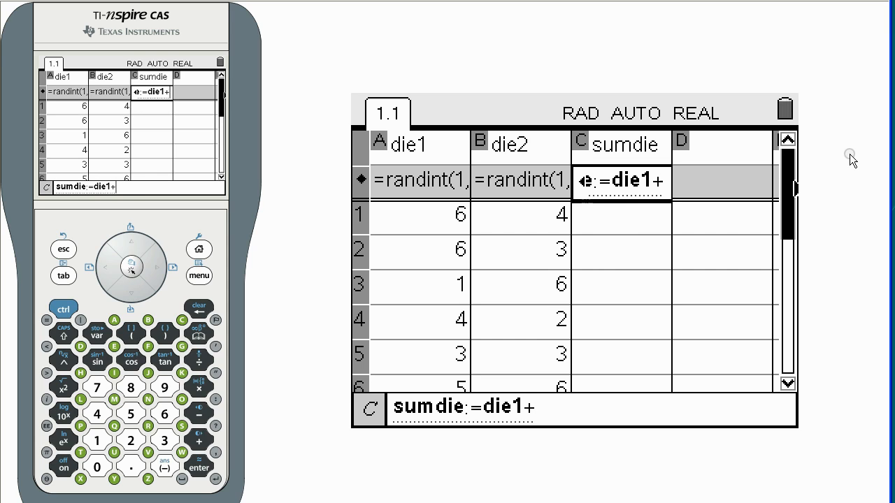
key("enter")
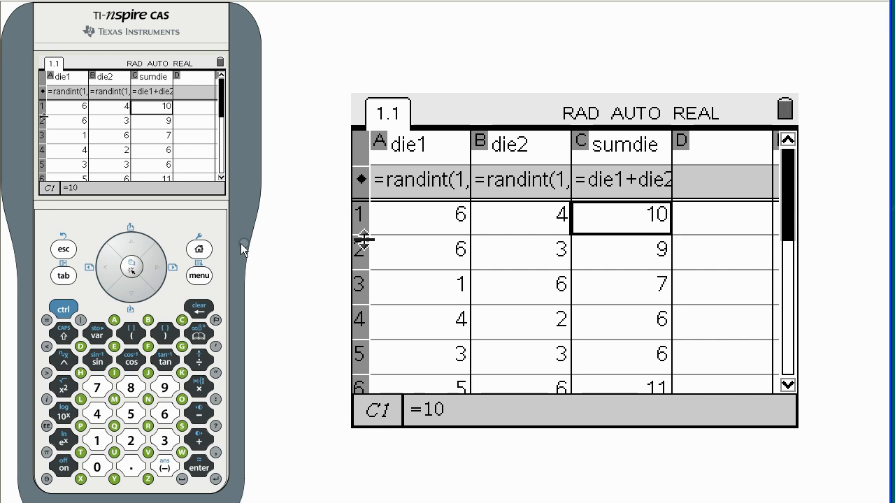
Step: Add a Data & Statistics page plotting sumdie on the horizontal axis
left_click(198, 249)
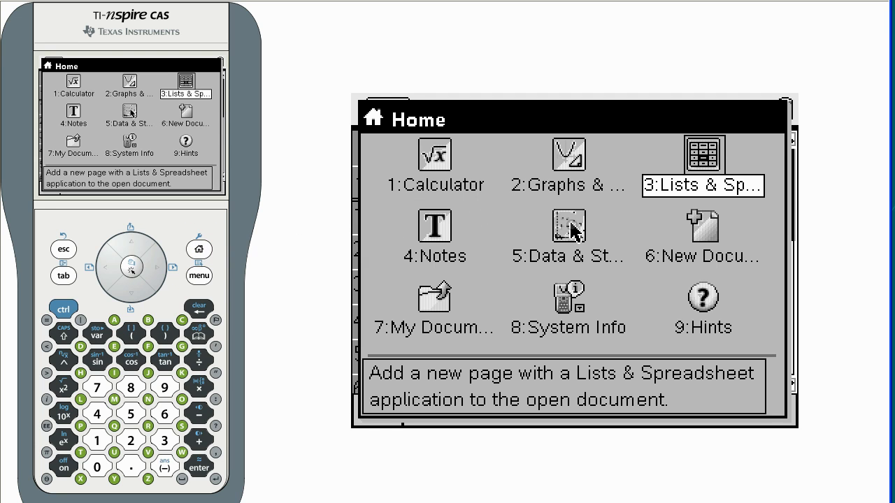
left_click(702, 168)
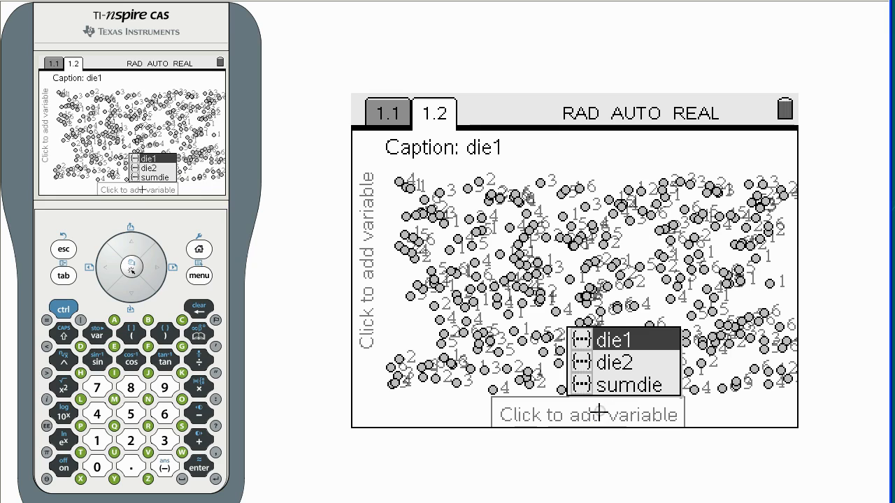
left_click(631, 385)
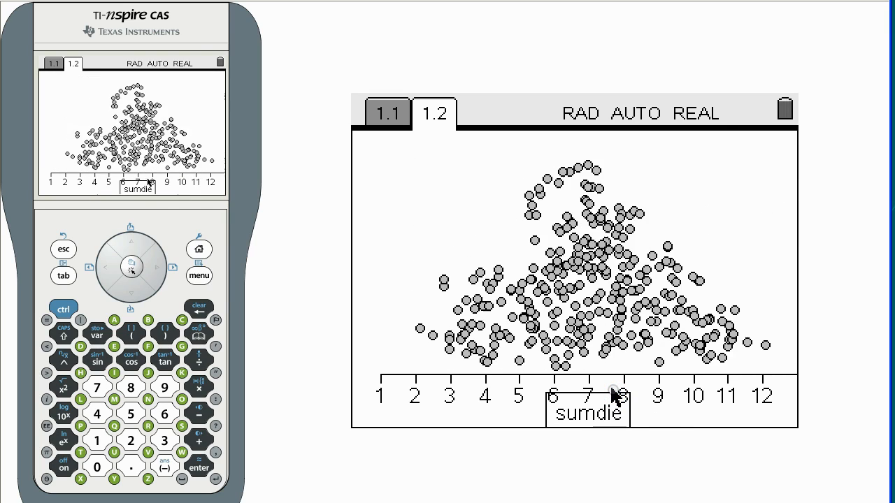
Step: Show the Plot Type options for the sumdie plot
left_click(199, 276)
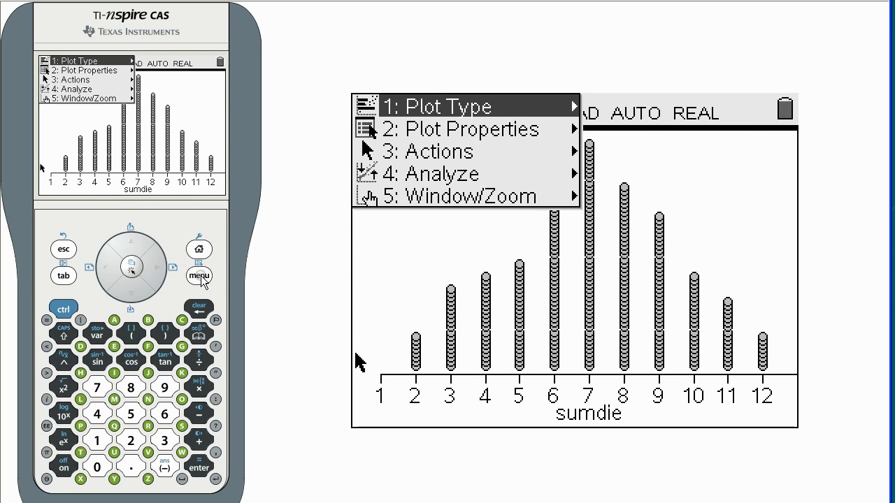
left_click(437, 106)
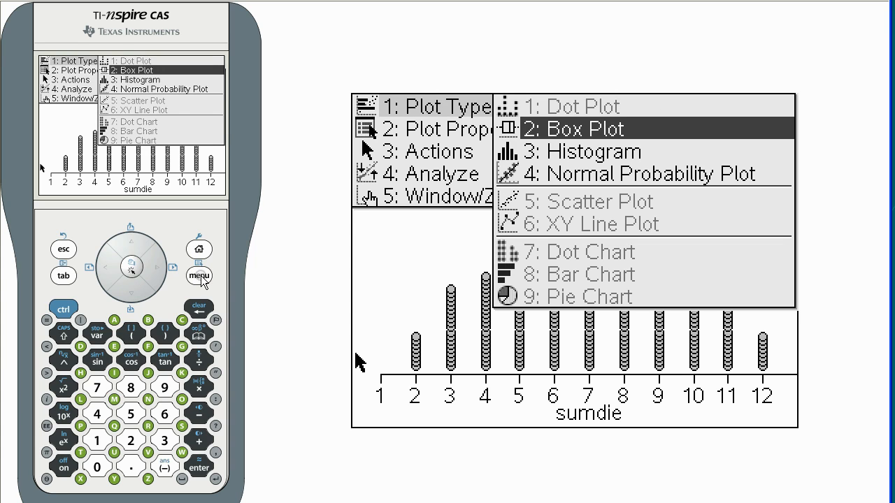